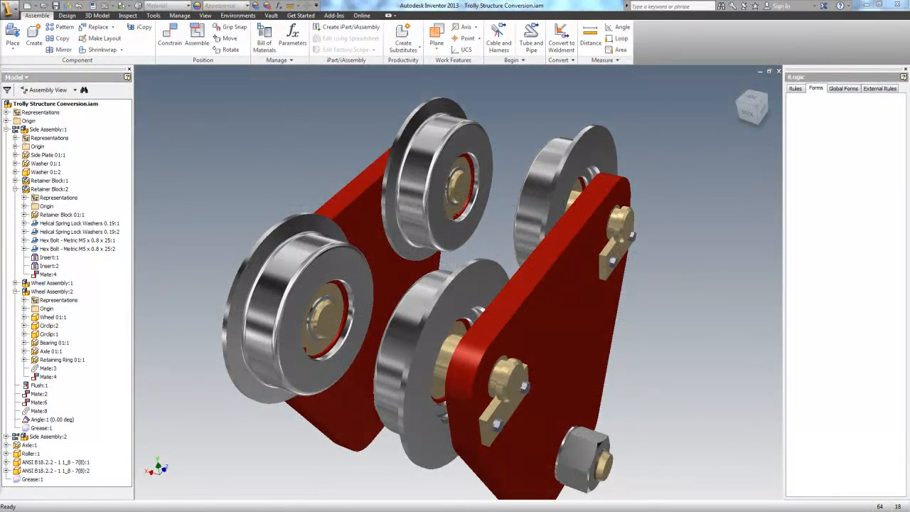
Step: Bring up trolley_structure.dwg in AutoCAD 2013 to view the wheel cross-sections
click(48, 129)
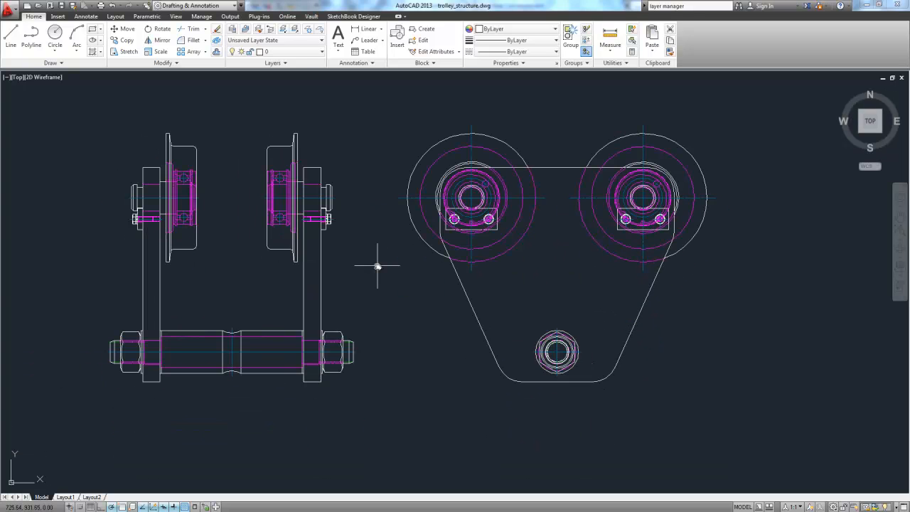
mouse_move(371, 227)
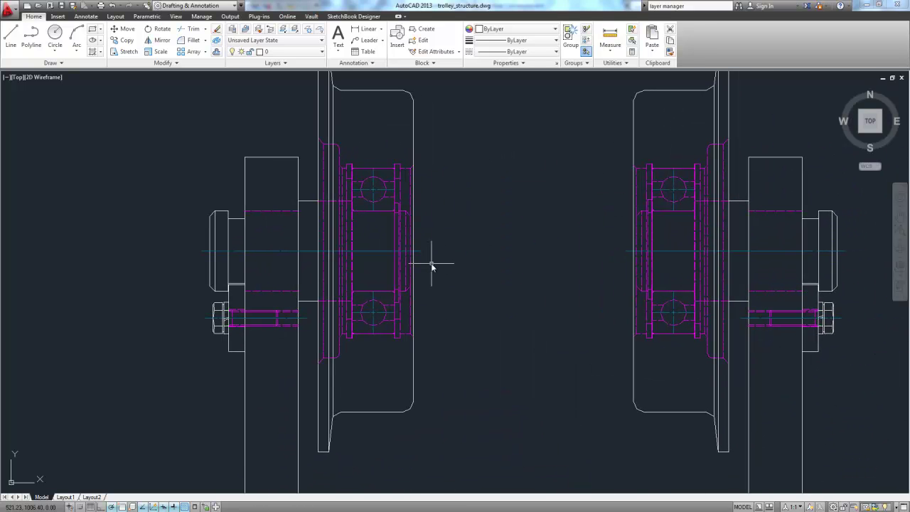
mouse_move(398, 171)
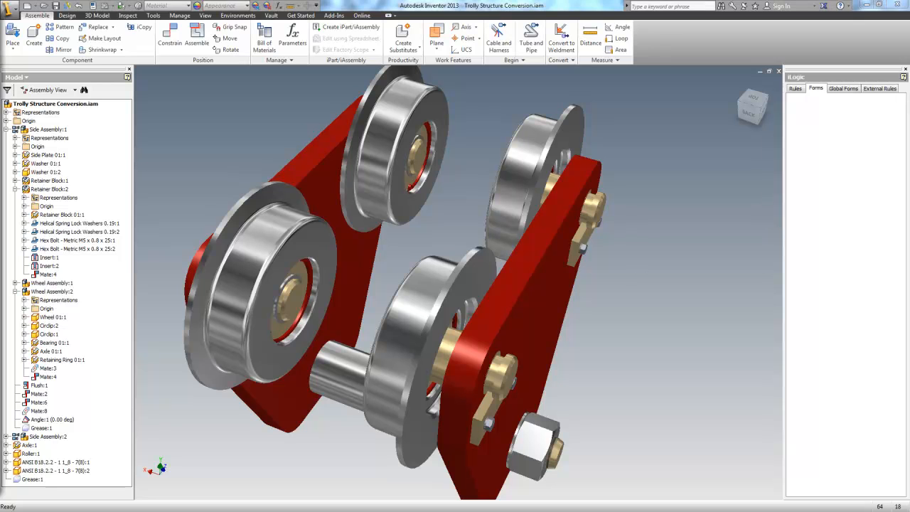
Step: Browse the Model tree past Retainer Block:2, then open Side Assembly:1 as its own document
click(49, 137)
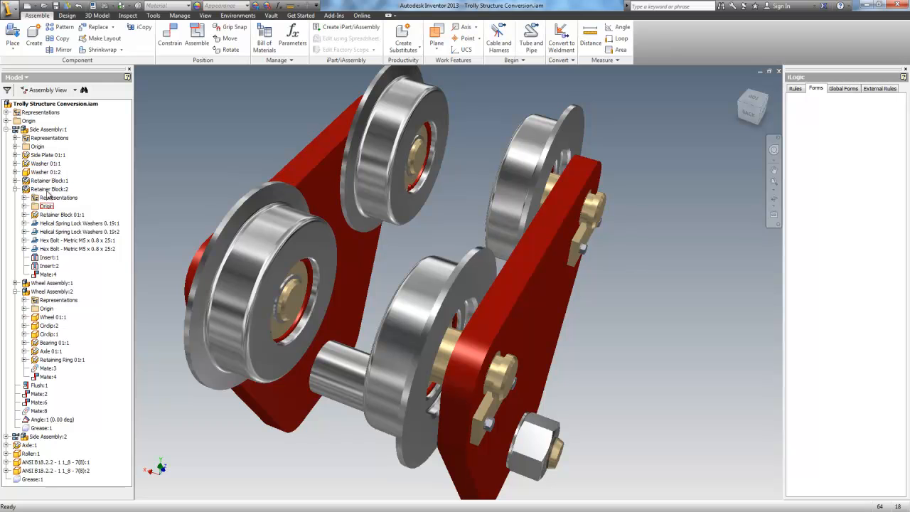
click(49, 188)
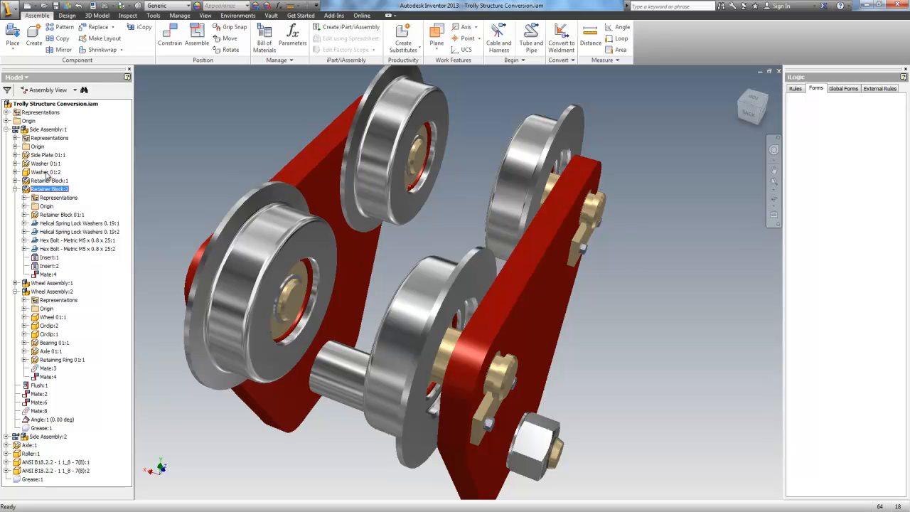
right_click(46, 129)
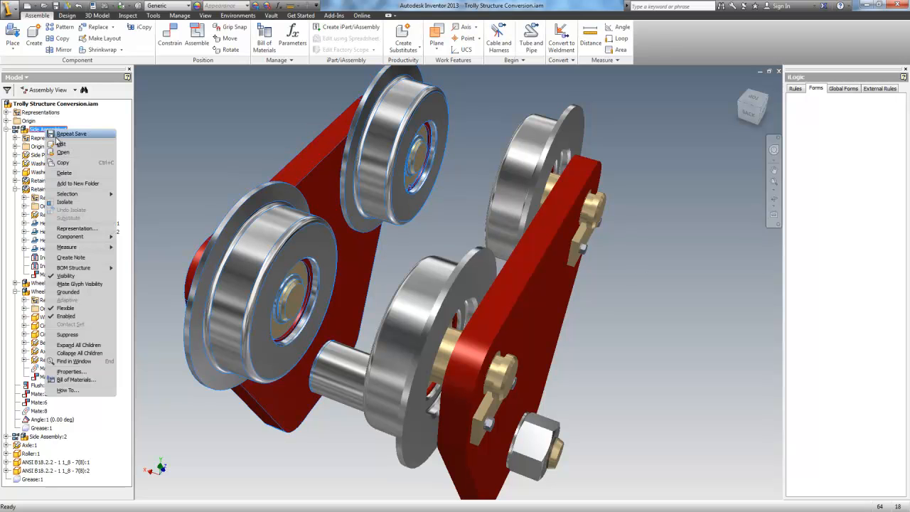
click(63, 152)
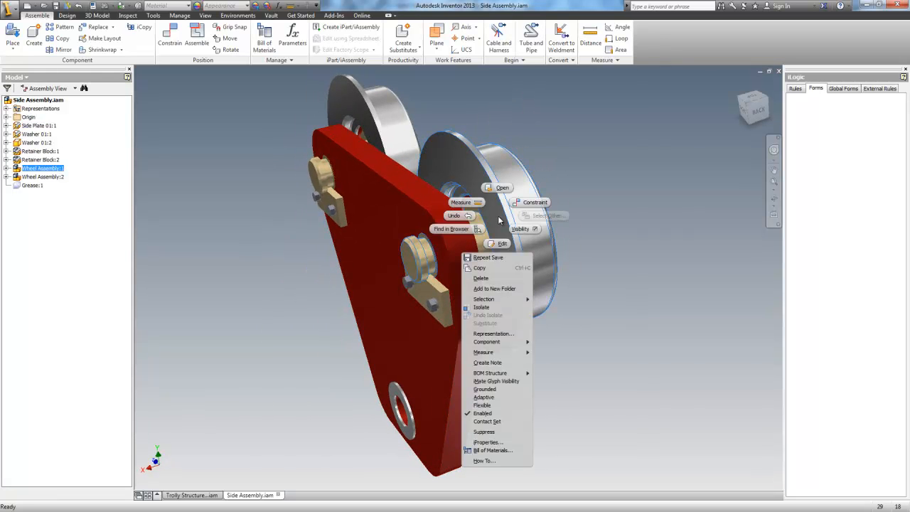
Step: Open Wheel Assembly.iam, close it without saving, and return to the full trolley assembly
click(493, 187)
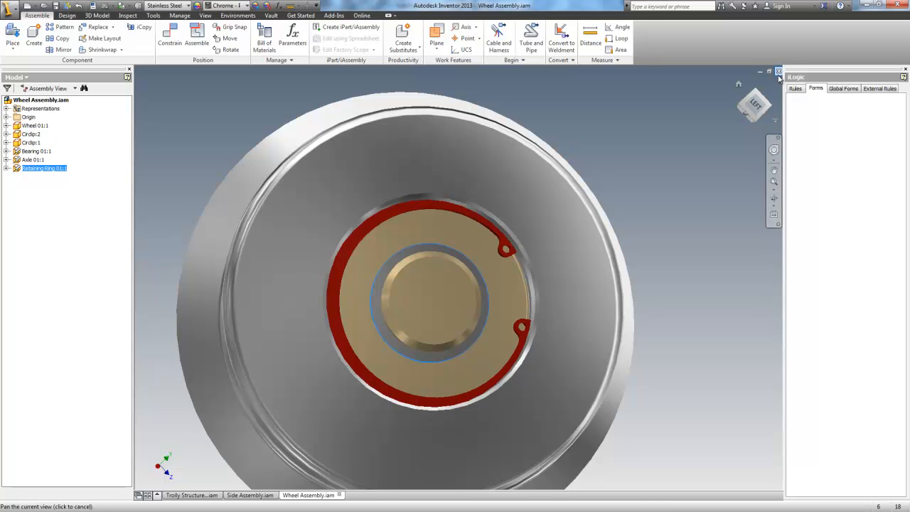
click(779, 70)
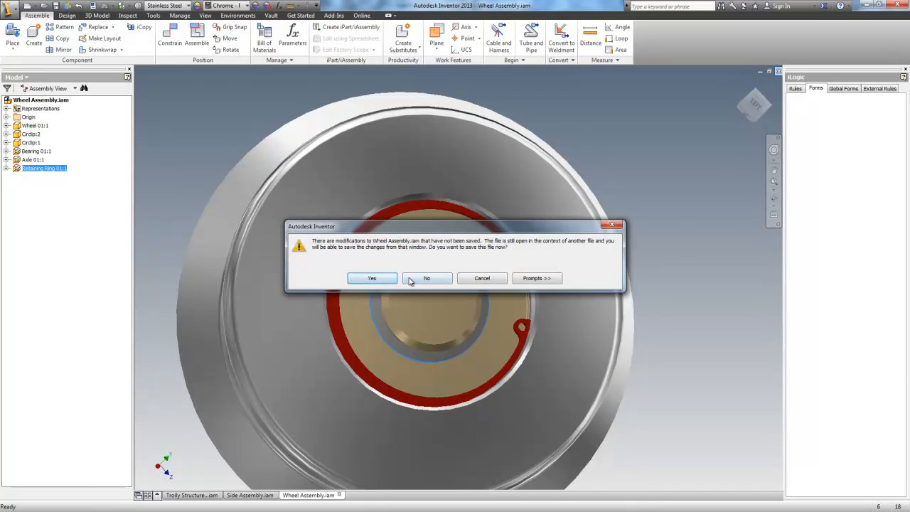
click(426, 278)
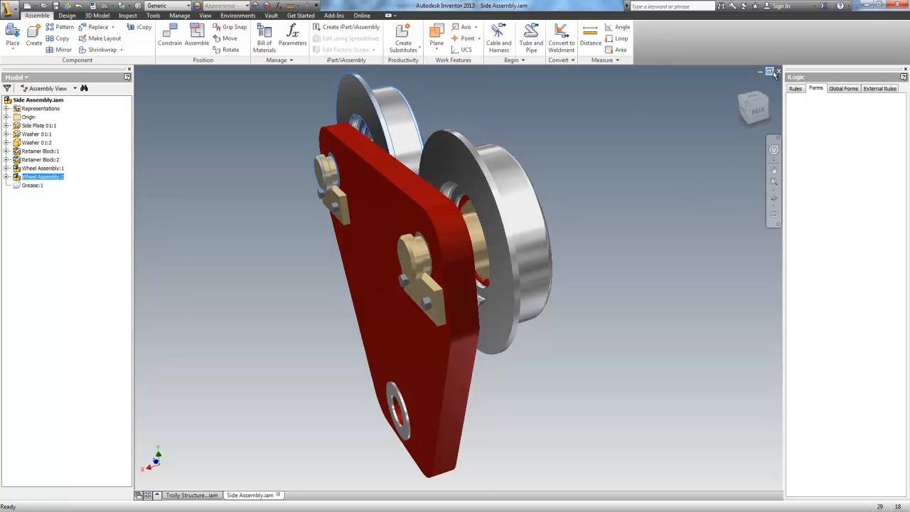
click(769, 71)
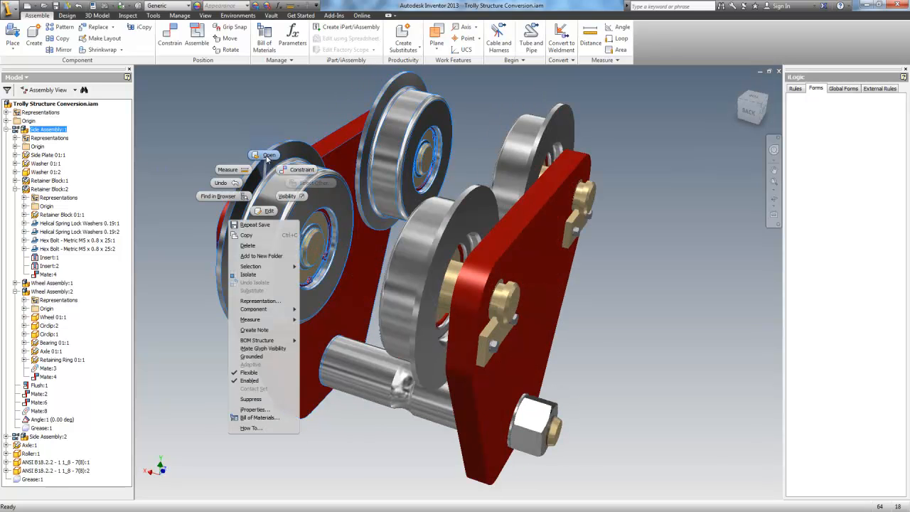
Step: Open the wheel assembly, then review the circlip part's physical iProperties and close them
click(266, 155)
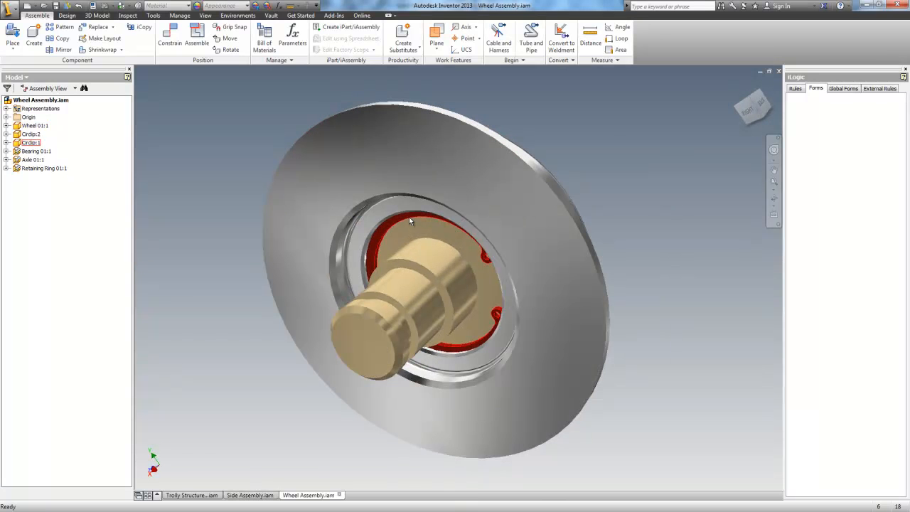
right_click(410, 222)
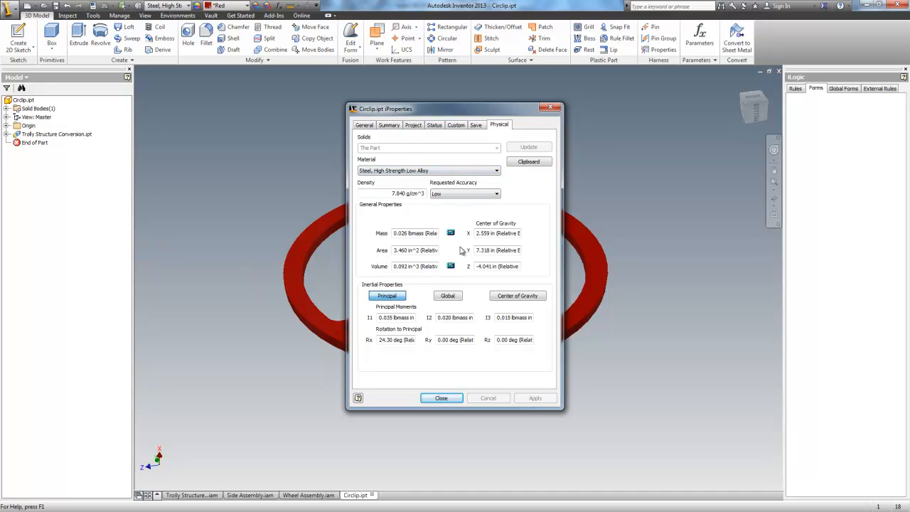
mouse_move(403, 248)
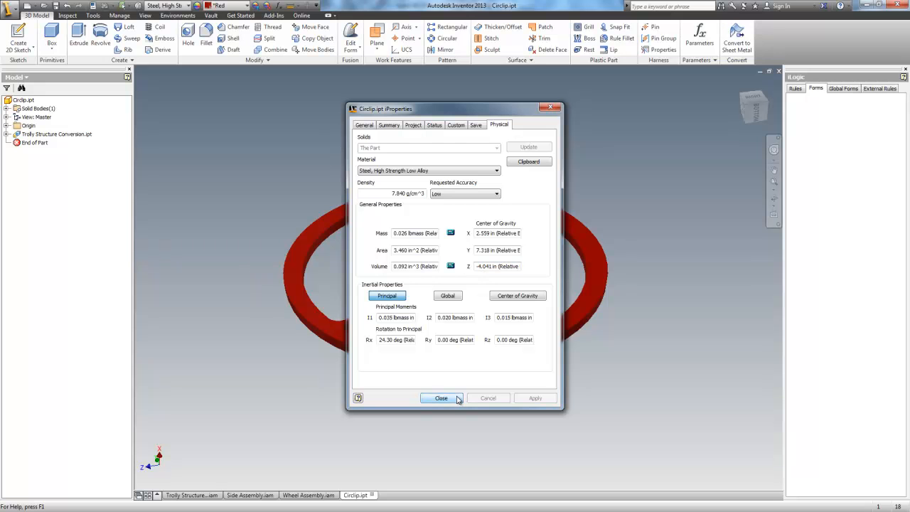
click(441, 398)
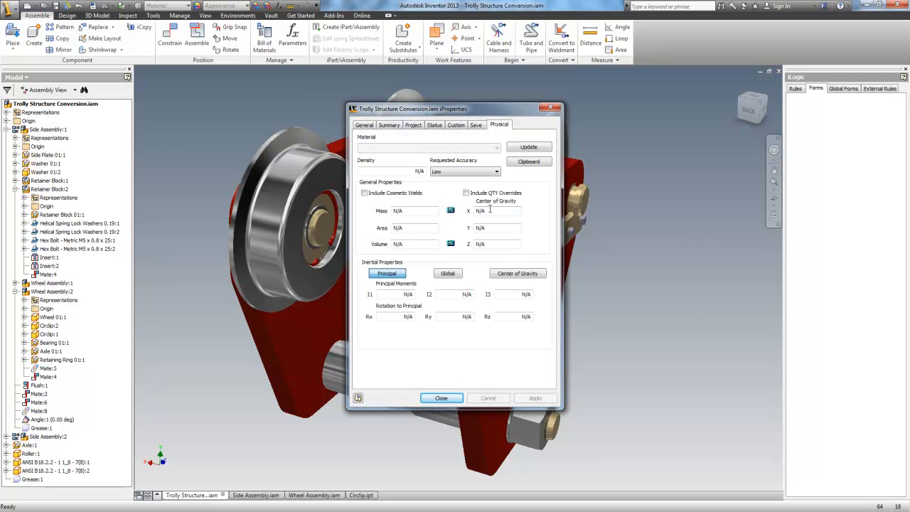
click(529, 147)
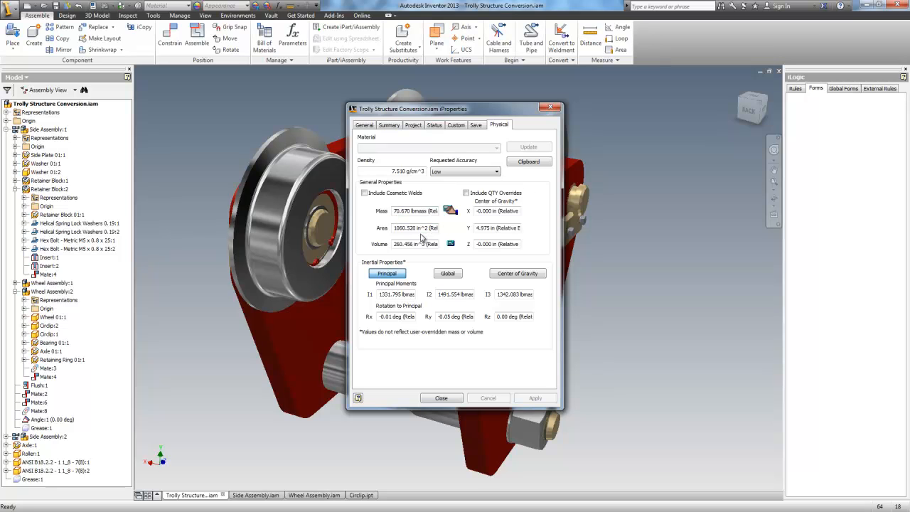
click(441, 397)
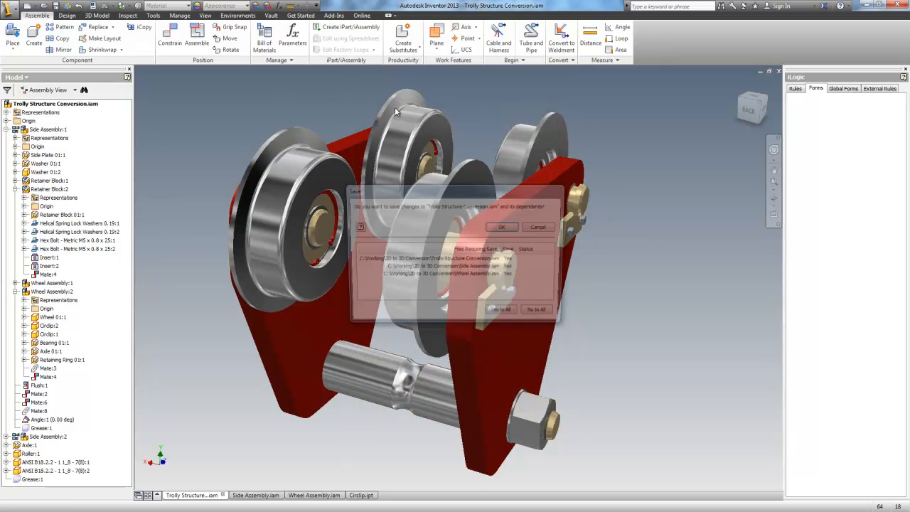
click(502, 226)
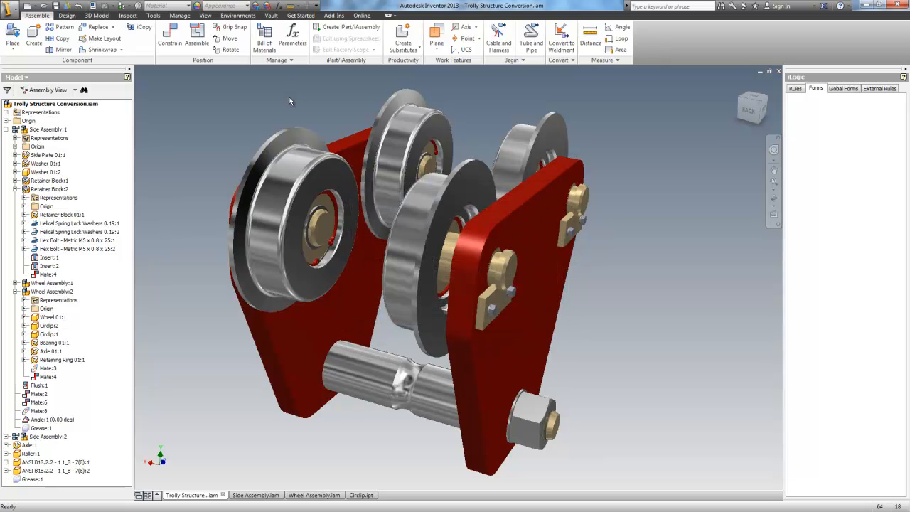
click(261, 35)
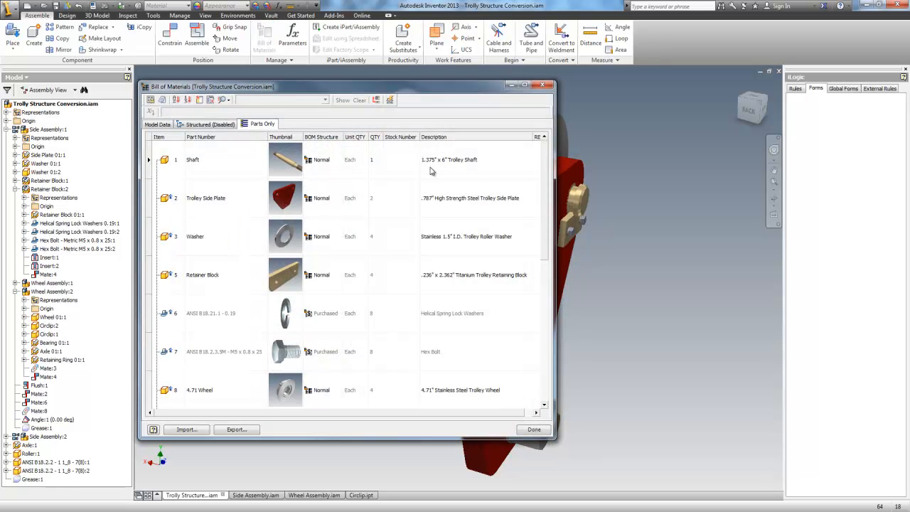
mouse_move(354, 171)
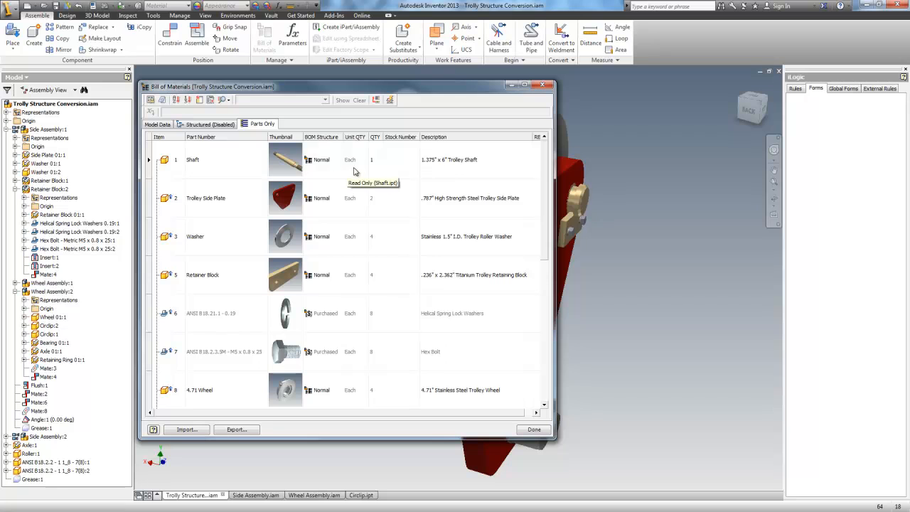
mouse_move(548, 175)
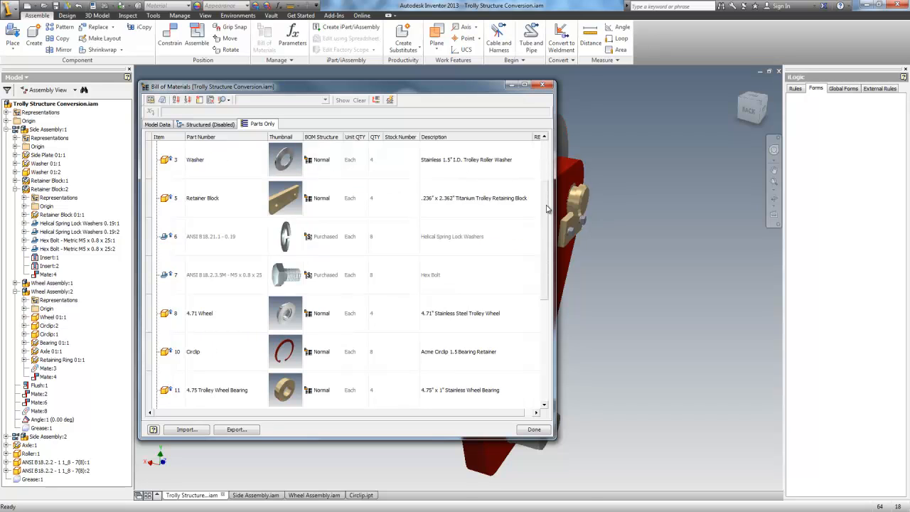
mouse_move(510, 254)
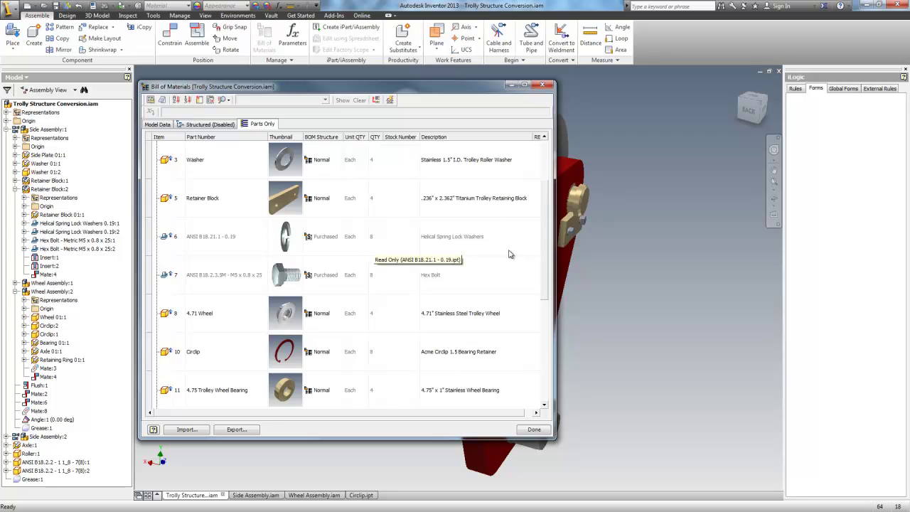
scroll(down, 3)
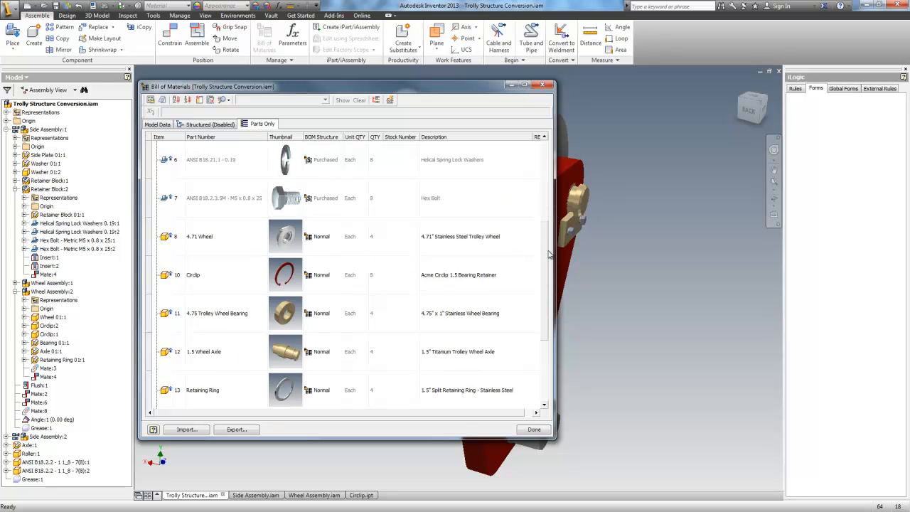
scroll(down, 3)
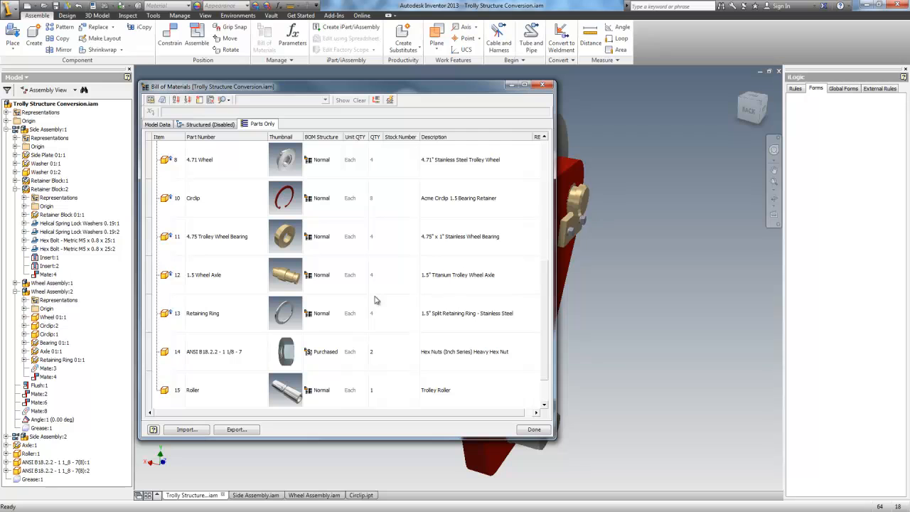
mouse_move(319, 325)
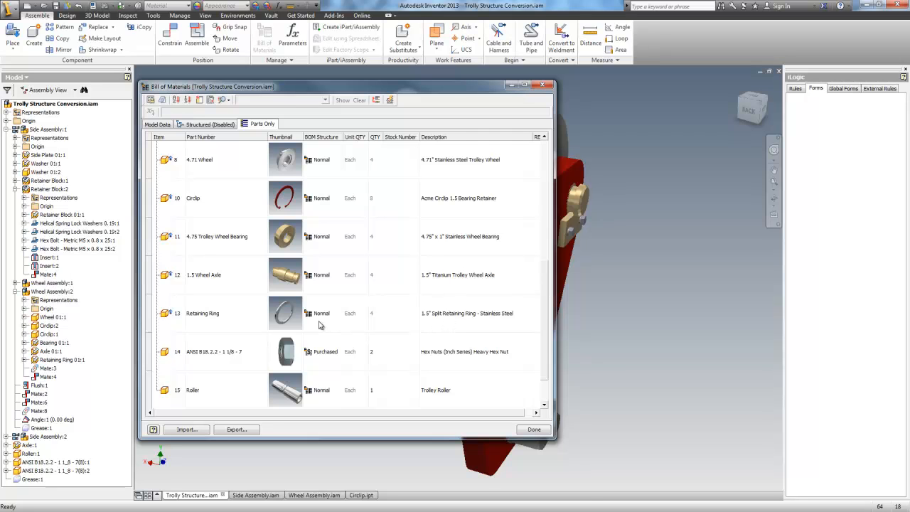
scroll(down, 3)
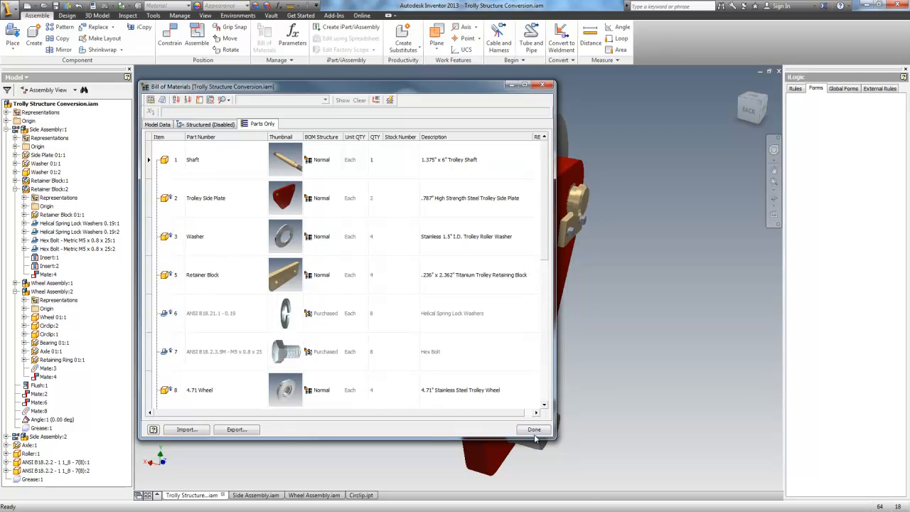
click(532, 429)
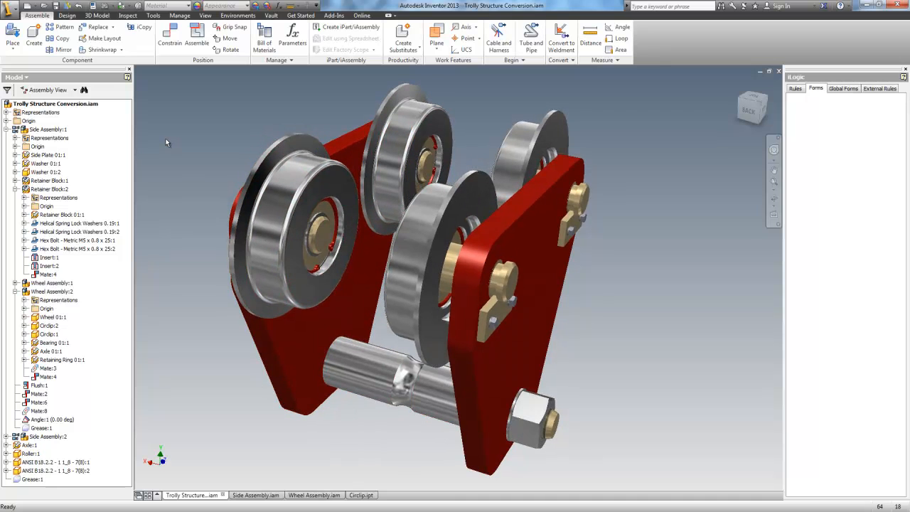
Step: Enable Center of Gravity and check the assembly's physical properties with Global inertia moments
click(192, 36)
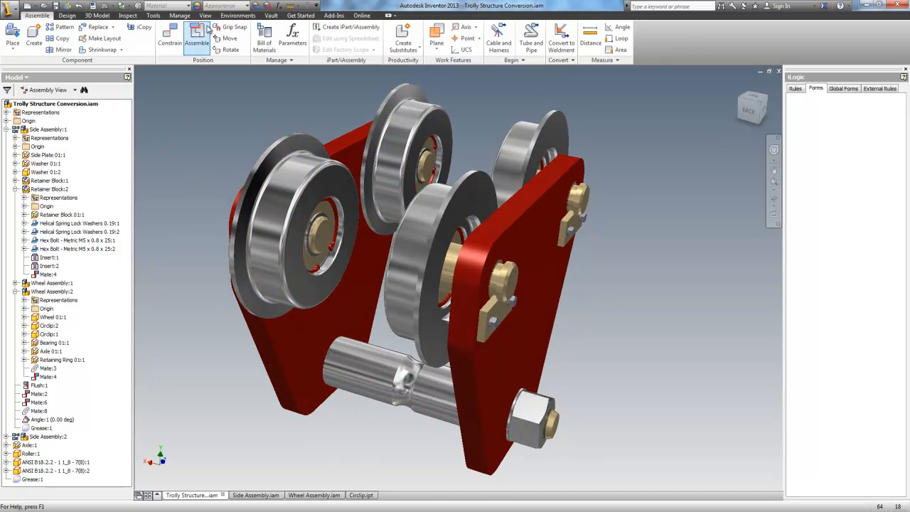
click(213, 16)
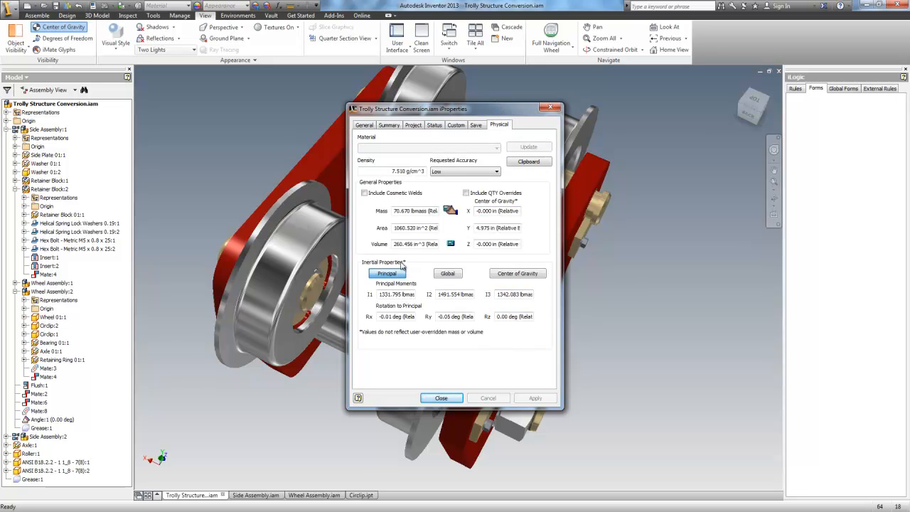
click(447, 273)
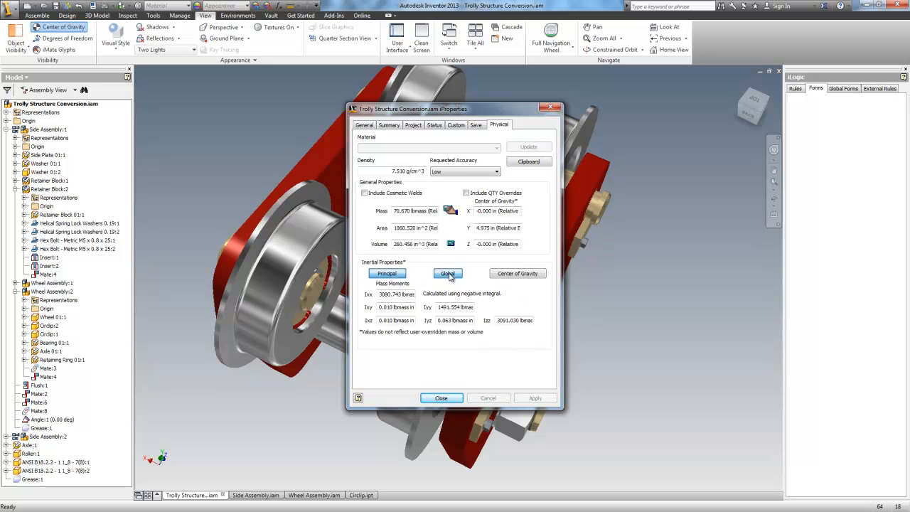
click(517, 273)
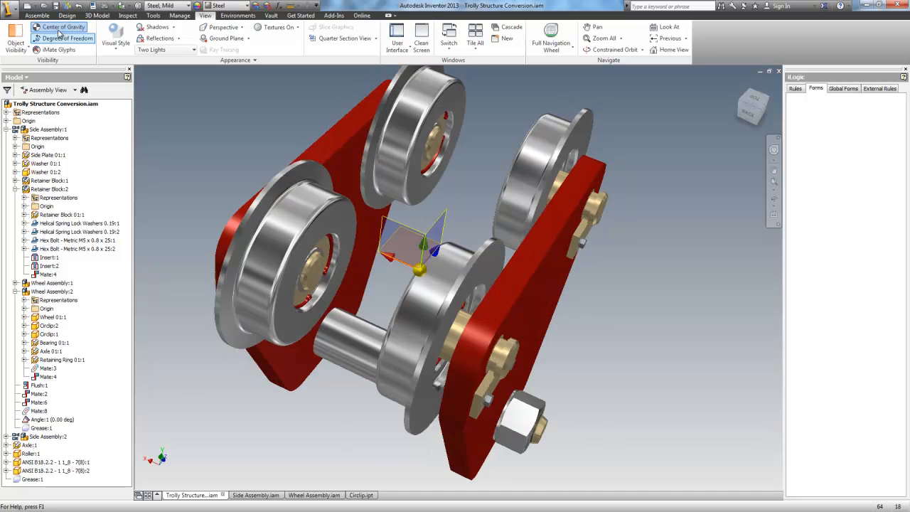
Step: Open the ribbon customization menu for the Center of Gravity command
right_click(64, 37)
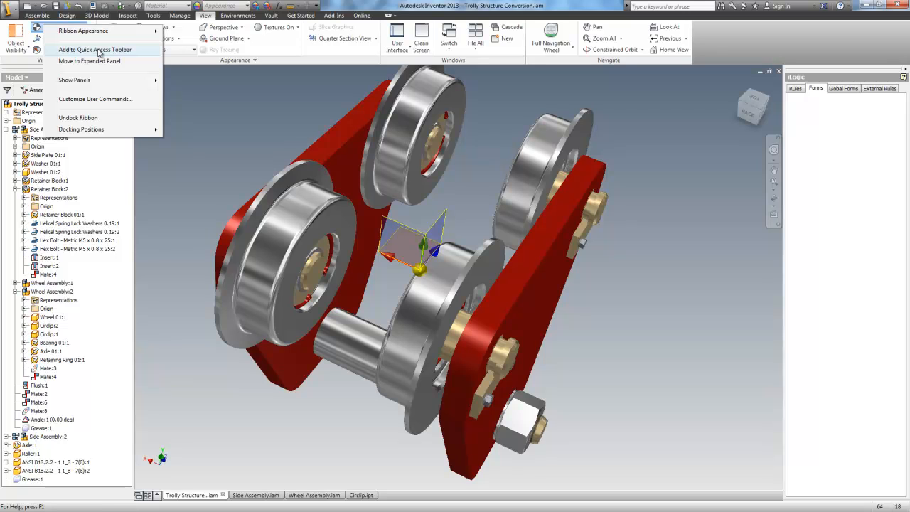
mouse_move(256, 190)
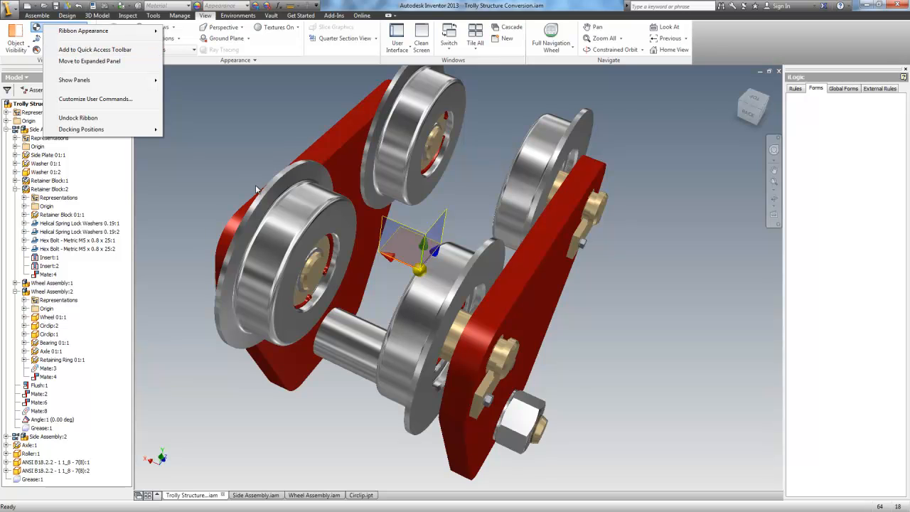
mouse_move(245, 164)
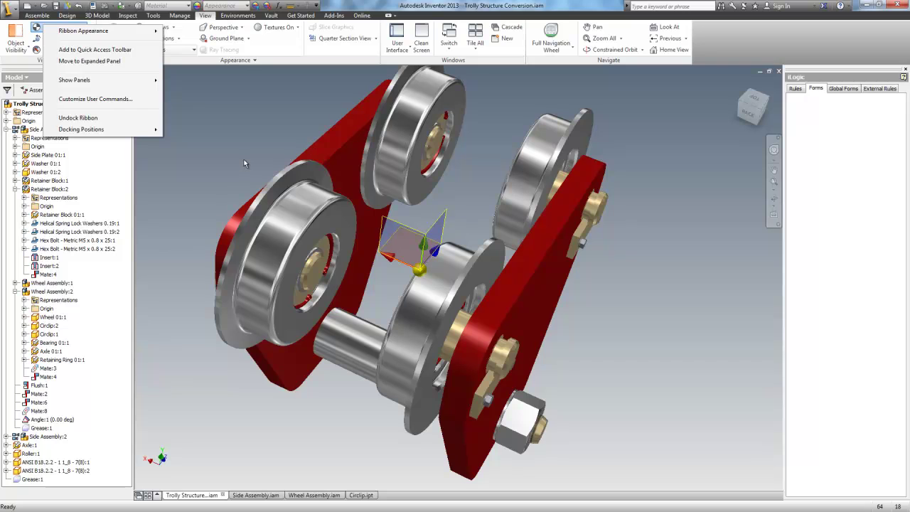